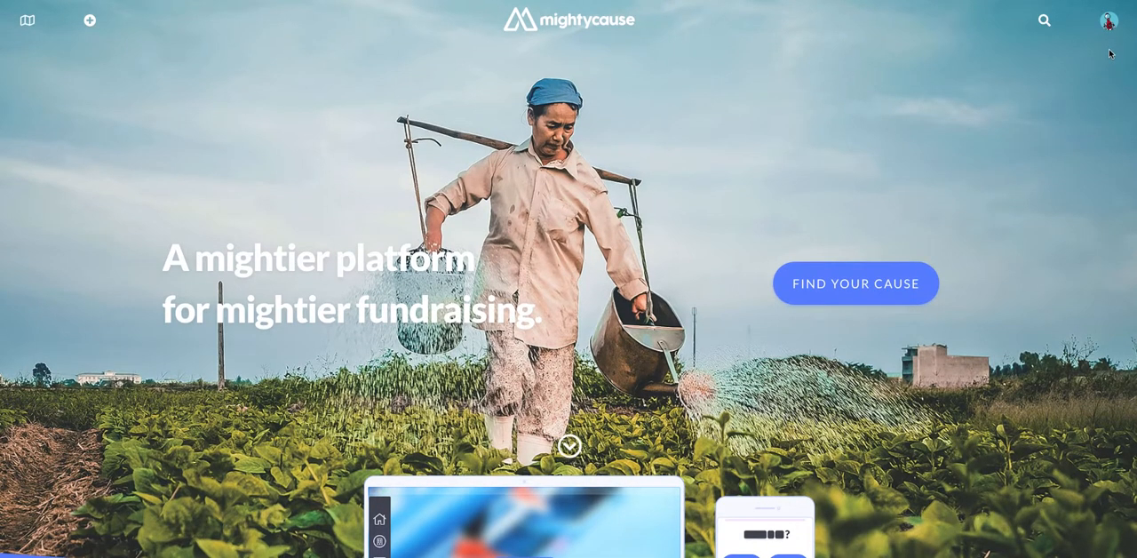
Step: Open the account dropdown from the profile avatar on the homepage
left_click(1108, 20)
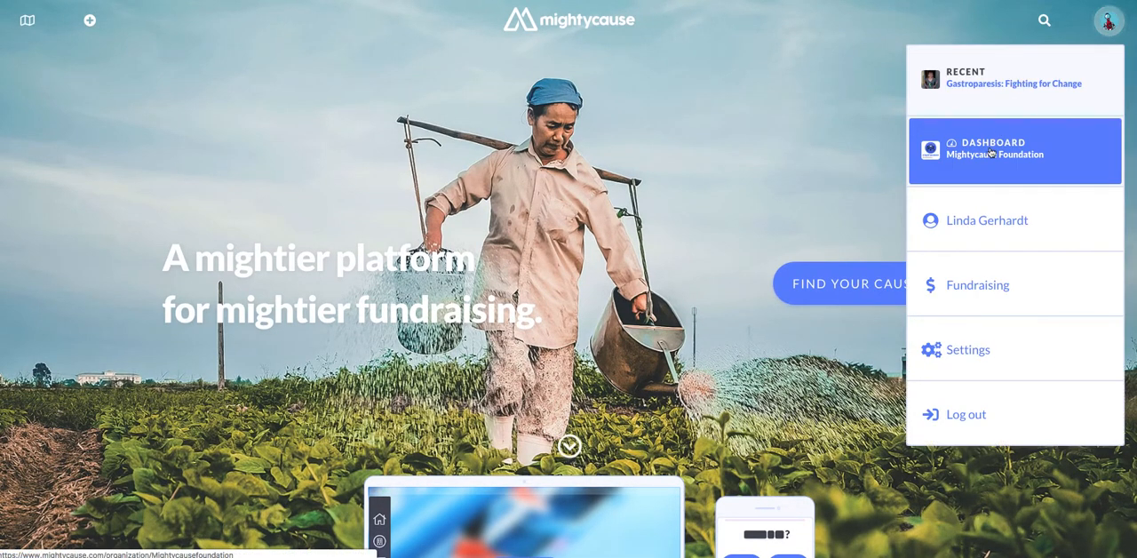
Step: Go to the Mightycause Foundation dashboard and expand its Profile options
left_click(1014, 151)
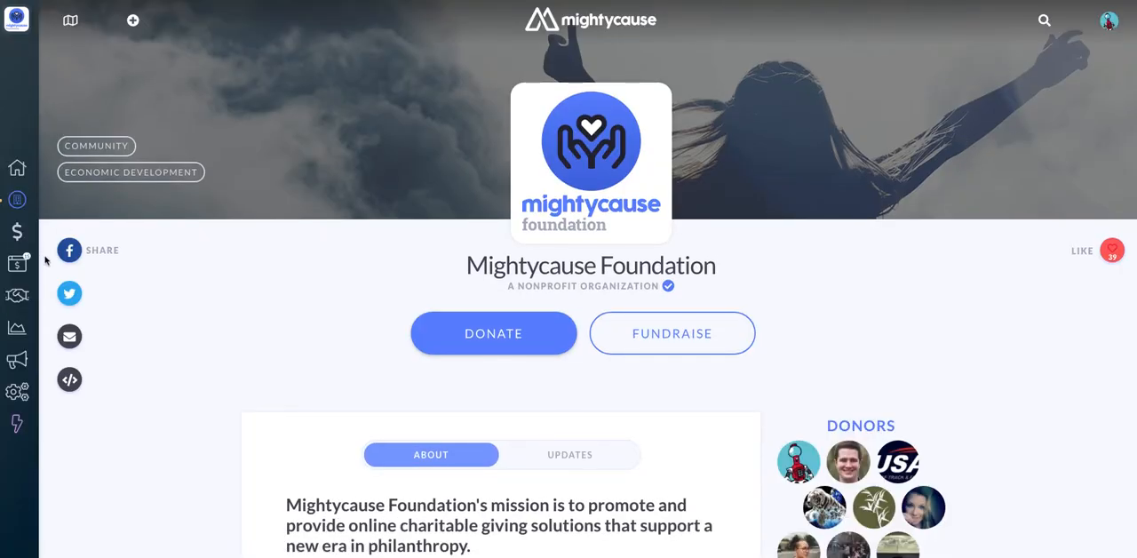
mouse_move(151, 229)
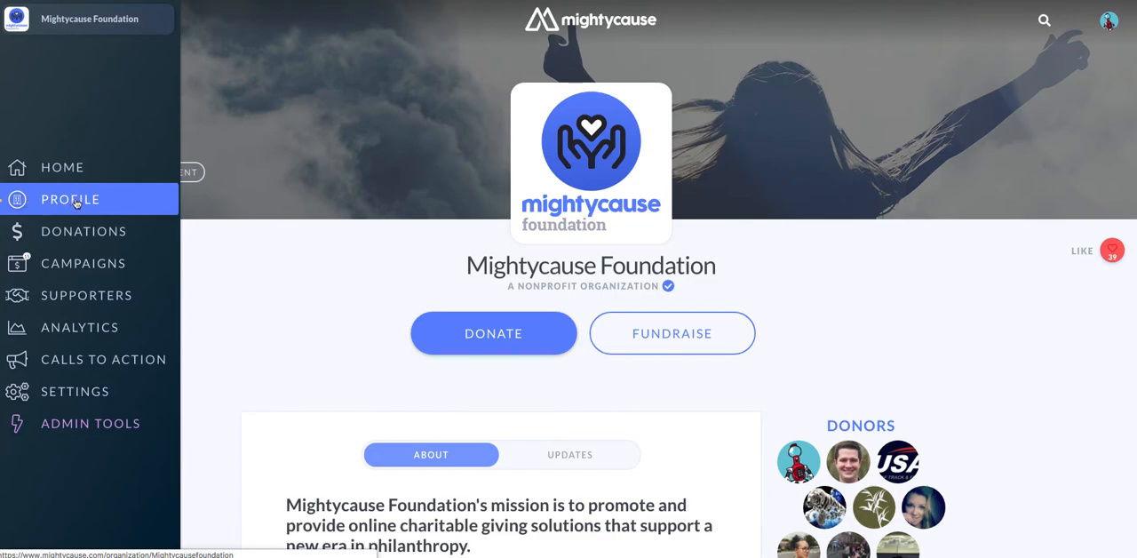
left_click(70, 199)
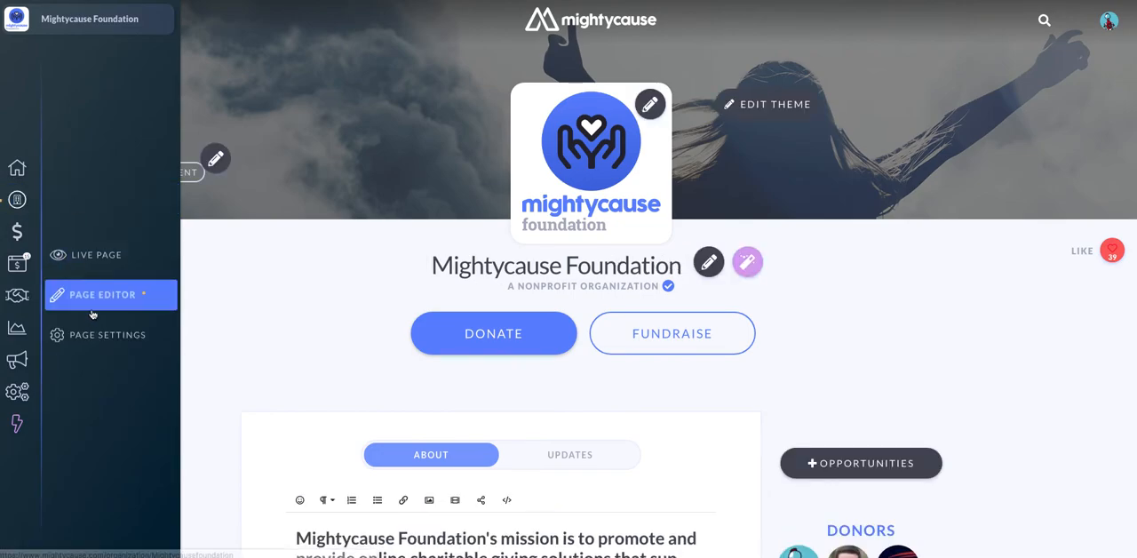
Step: Open Page Settings and uncheck Include offline donations for dollars raised
left_click(108, 334)
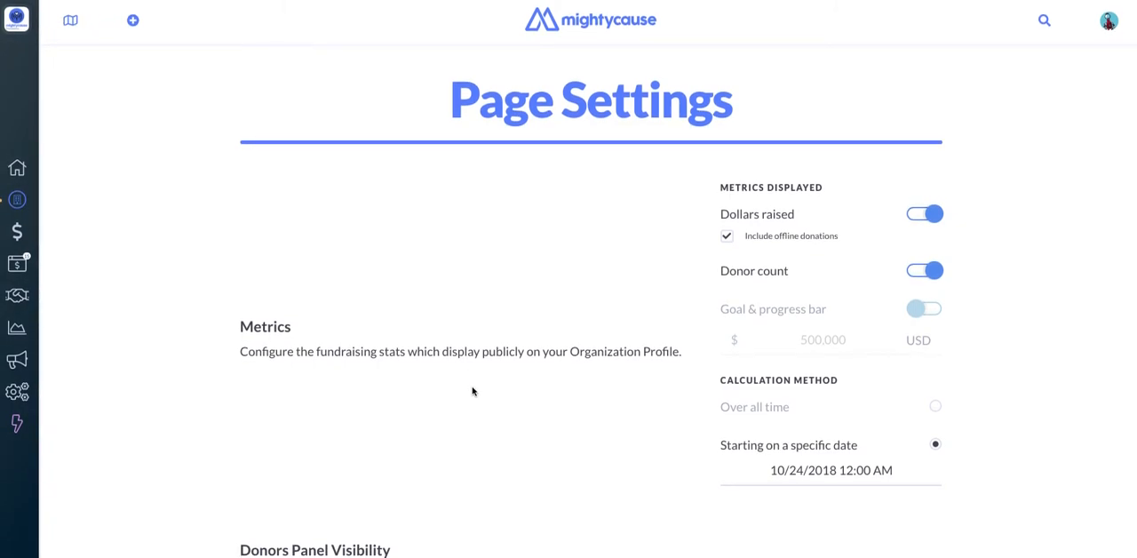
mouse_move(786, 178)
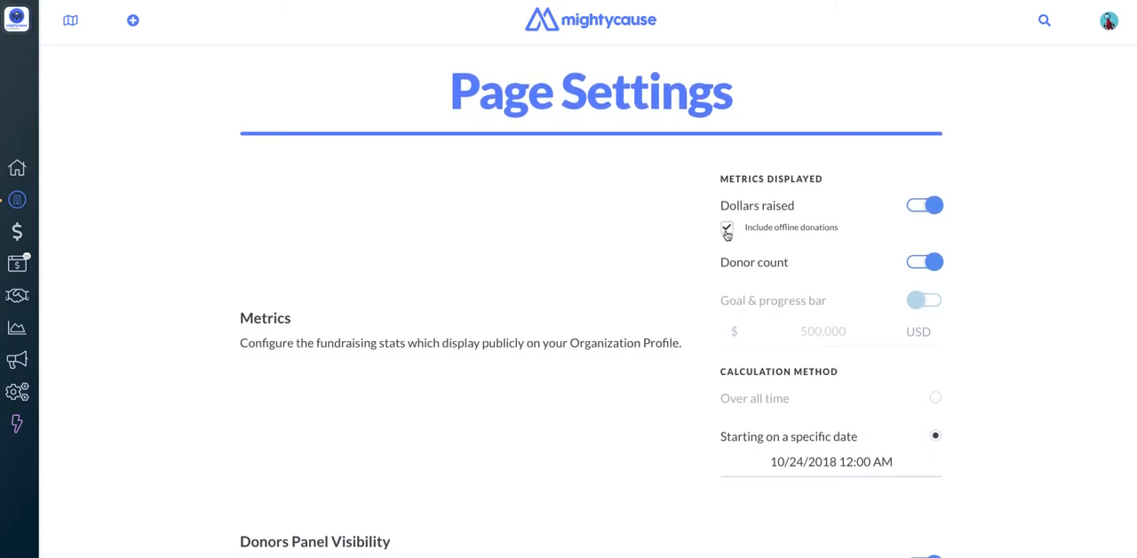
left_click(727, 229)
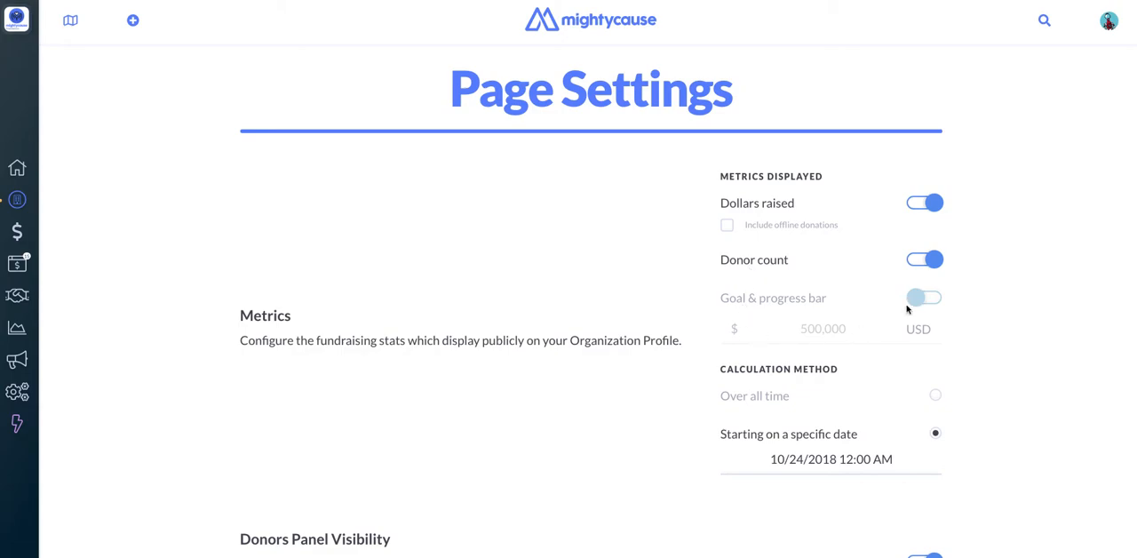
Step: Toggle the Goal & progress bar on and off, leaving it hidden
left_click(924, 298)
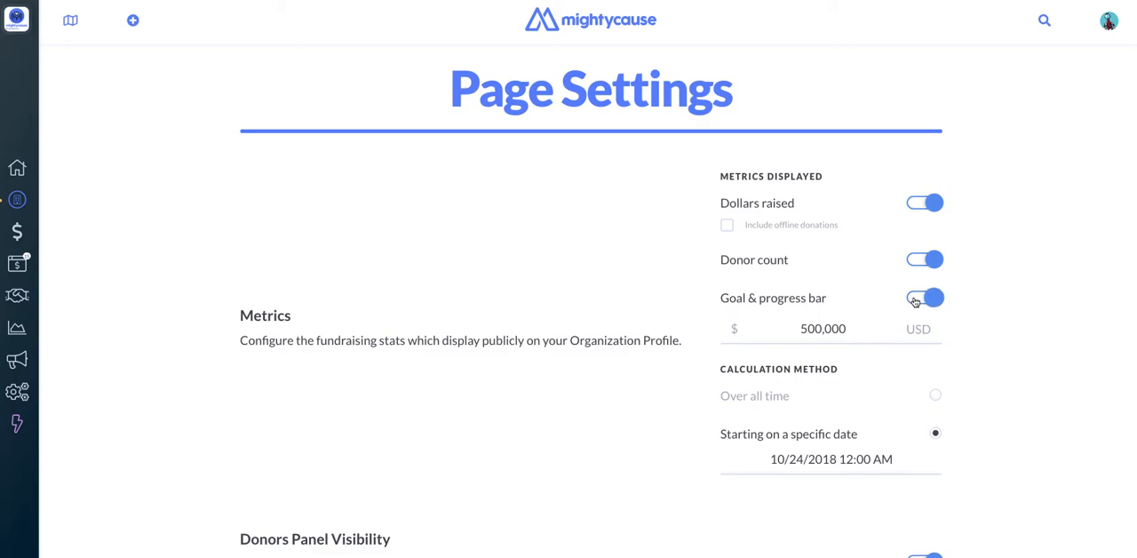
left_click(924, 297)
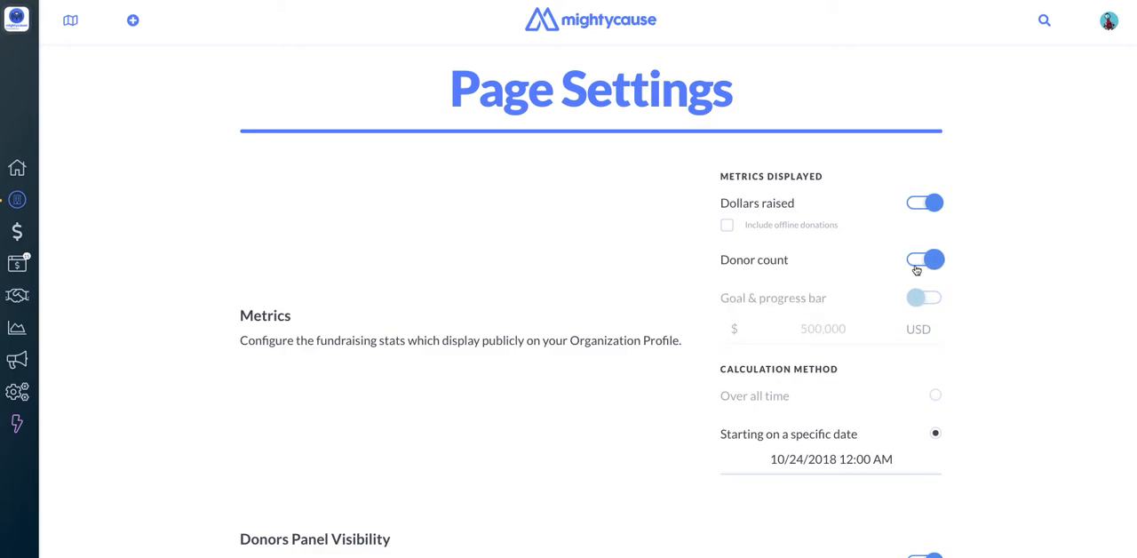
left_click(924, 259)
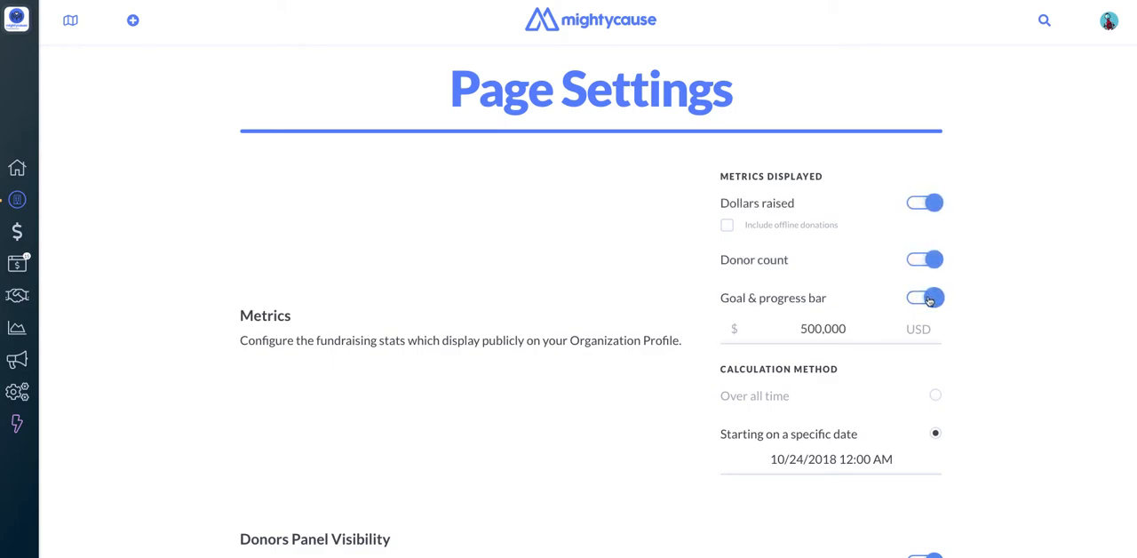
left_click(924, 297)
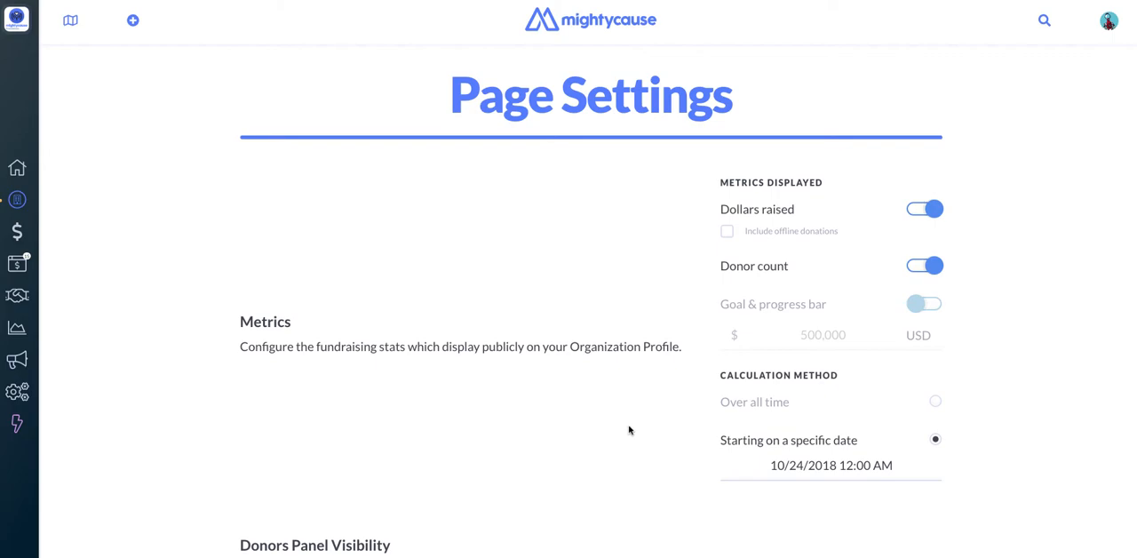
left_click(934, 401)
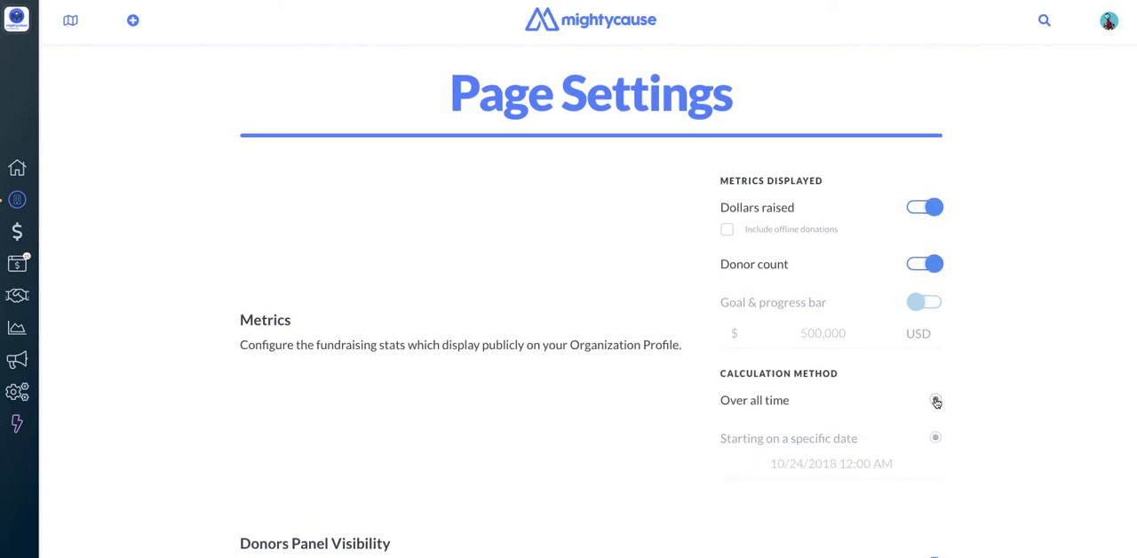
left_click(935, 399)
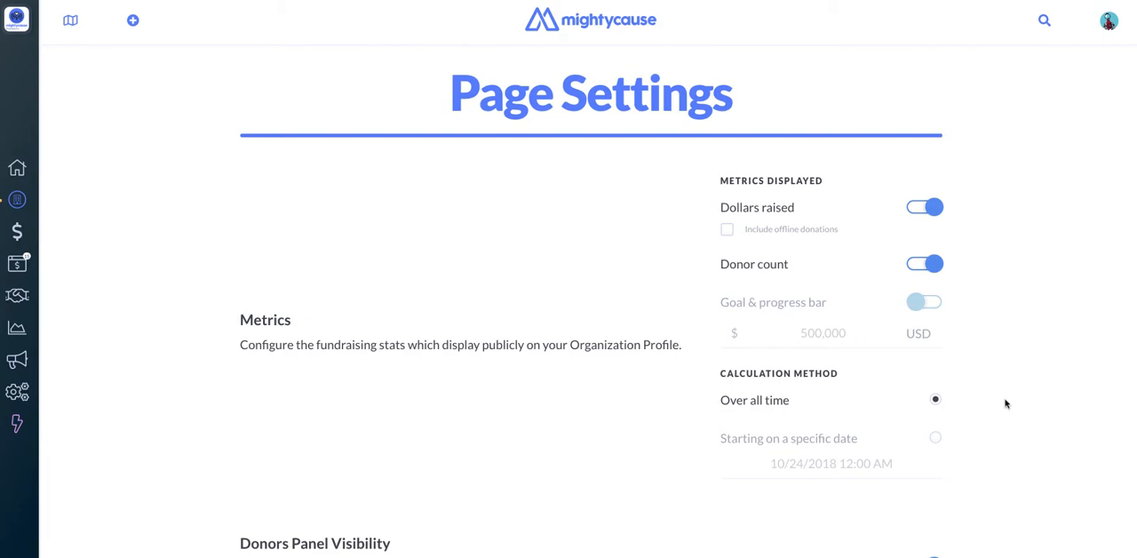
scroll("down", 3)
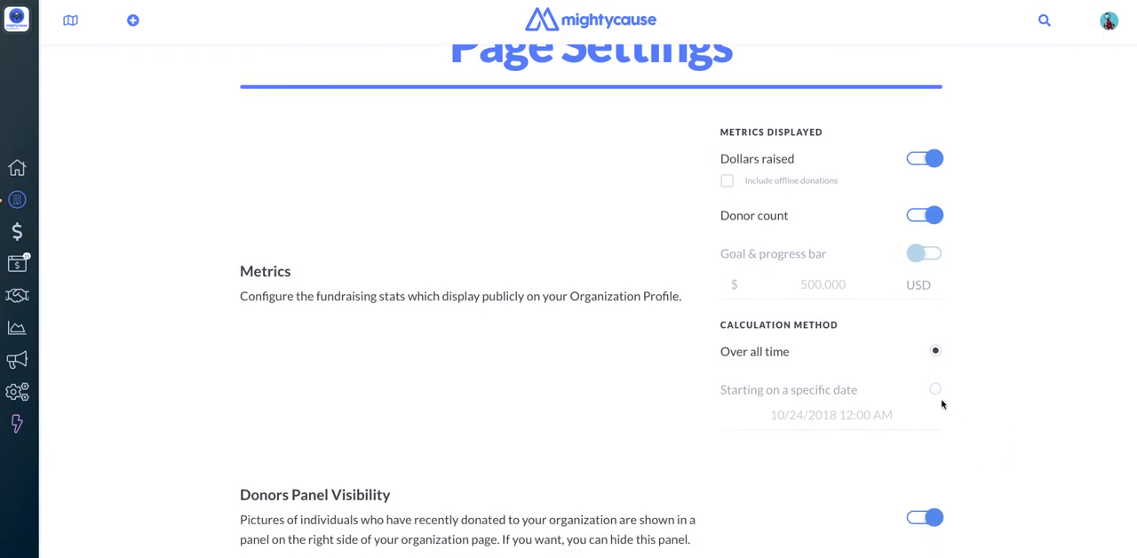
left_click(934, 390)
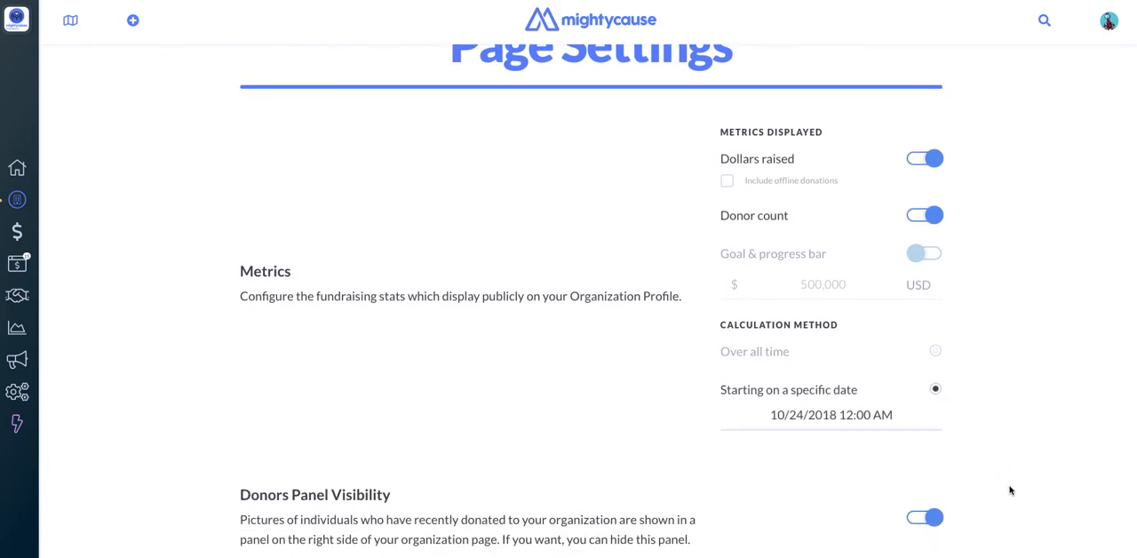
Step: Check the metrics start date picker, keeping 10/24/2018 12:00 AM
left_click(831, 414)
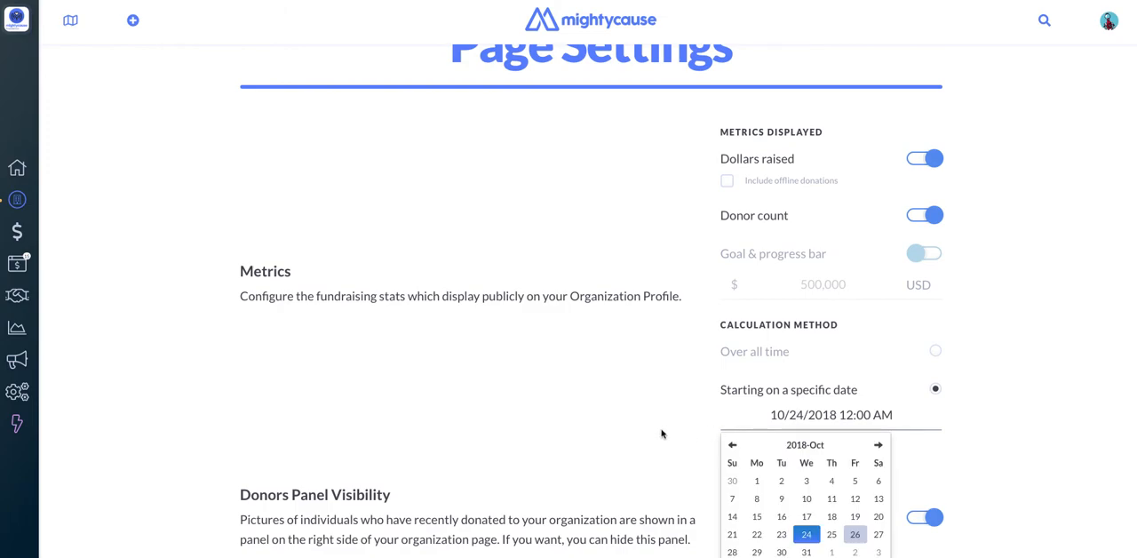
scroll("down", 3)
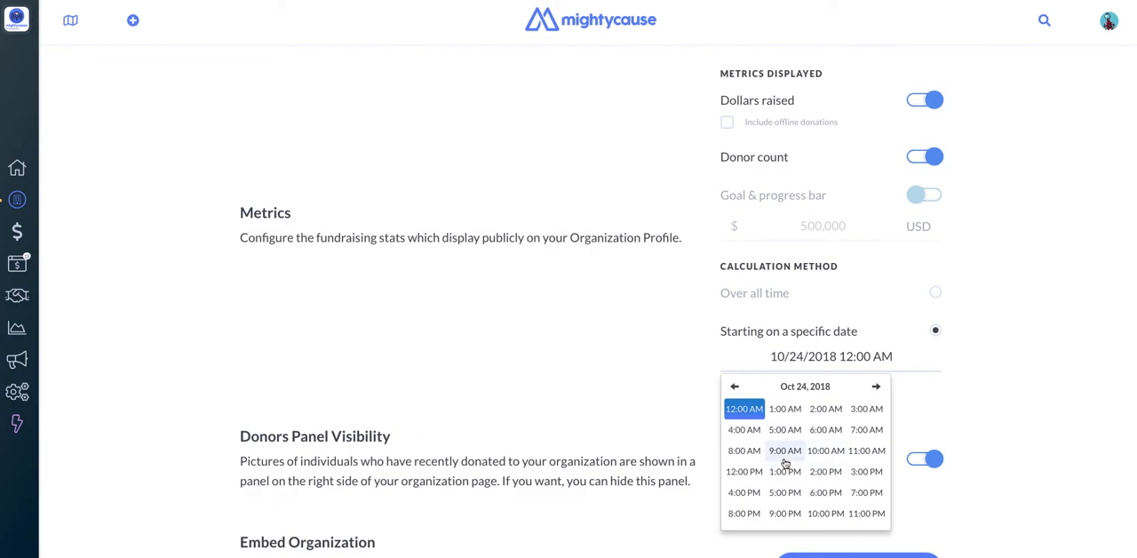
left_click(635, 405)
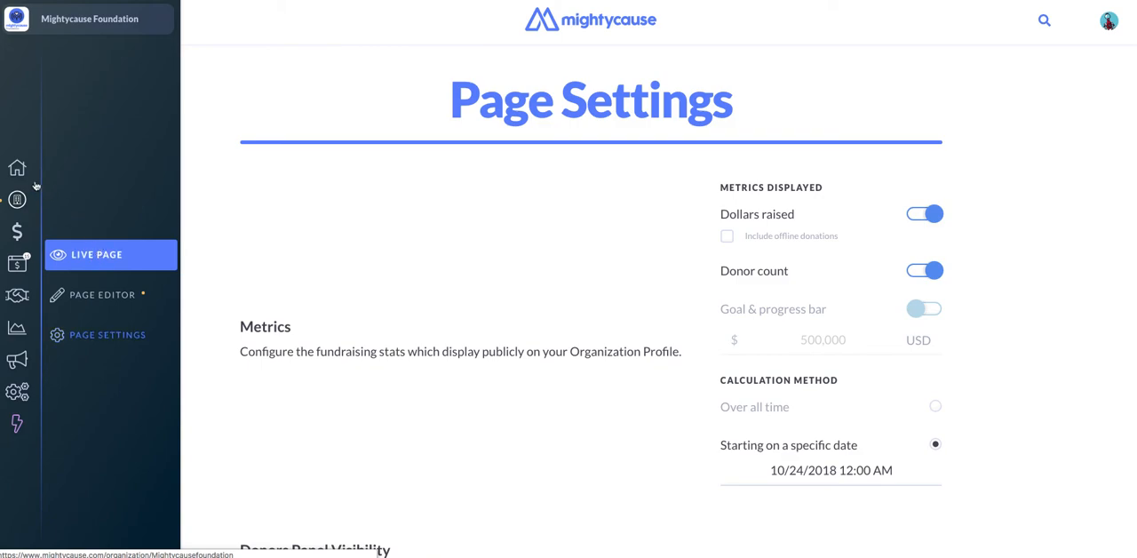
Step: Open the Mightycause Foundation Live Page and scroll through its donors
left_click(96, 254)
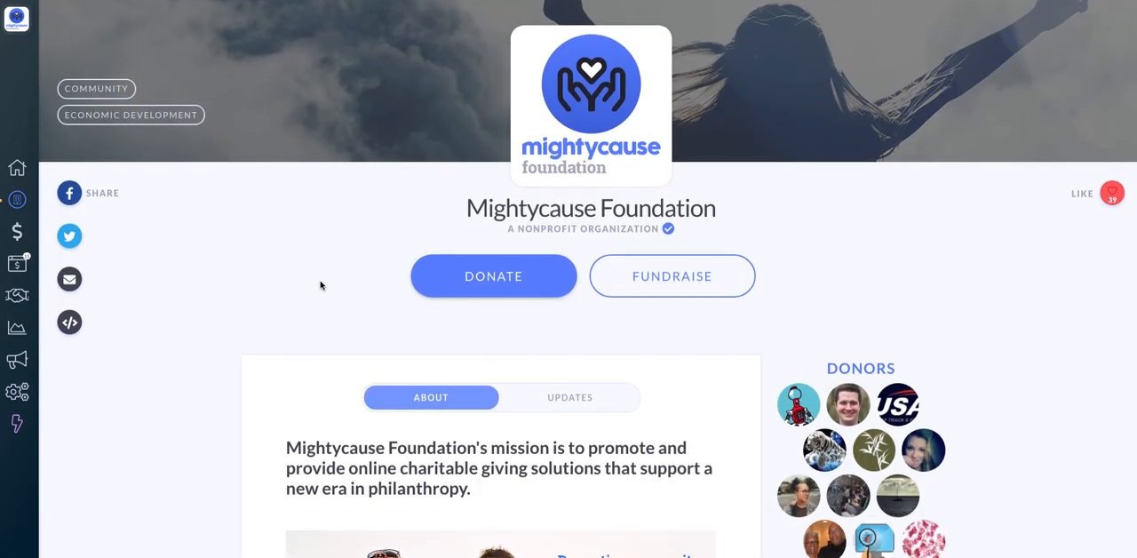
scroll("down", 3)
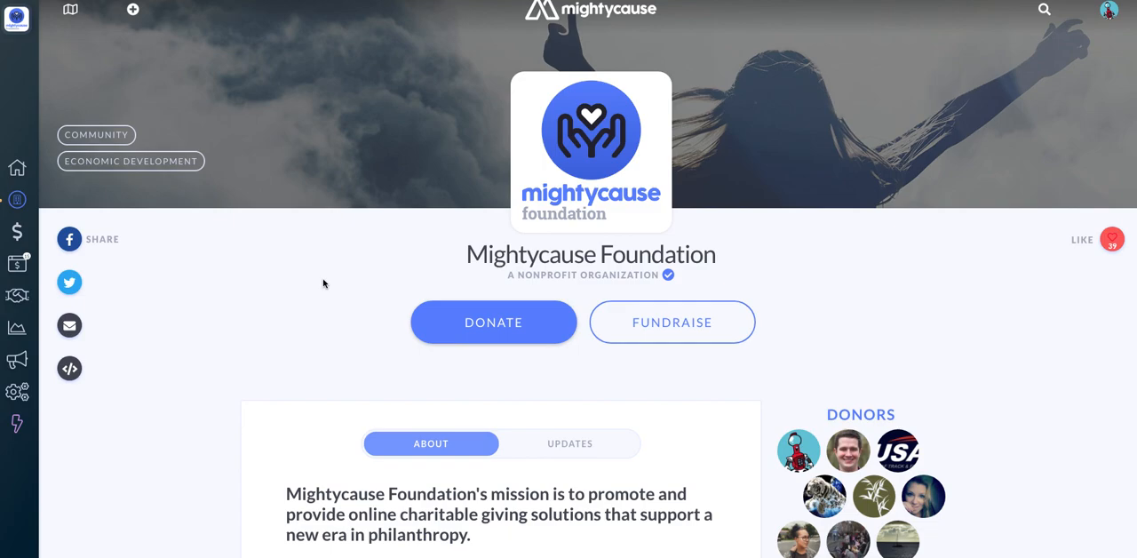
mouse_move(841, 163)
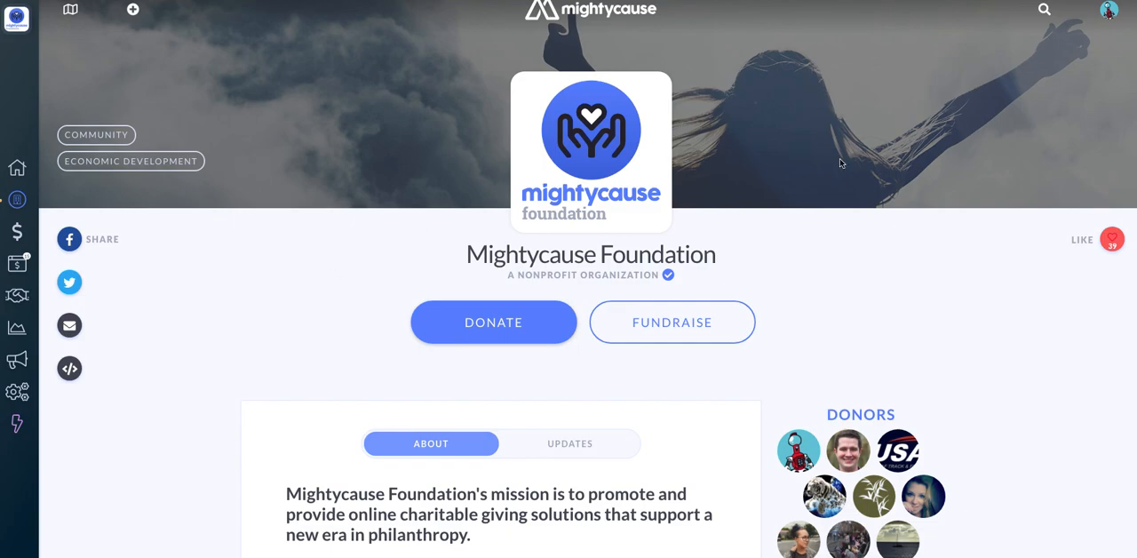